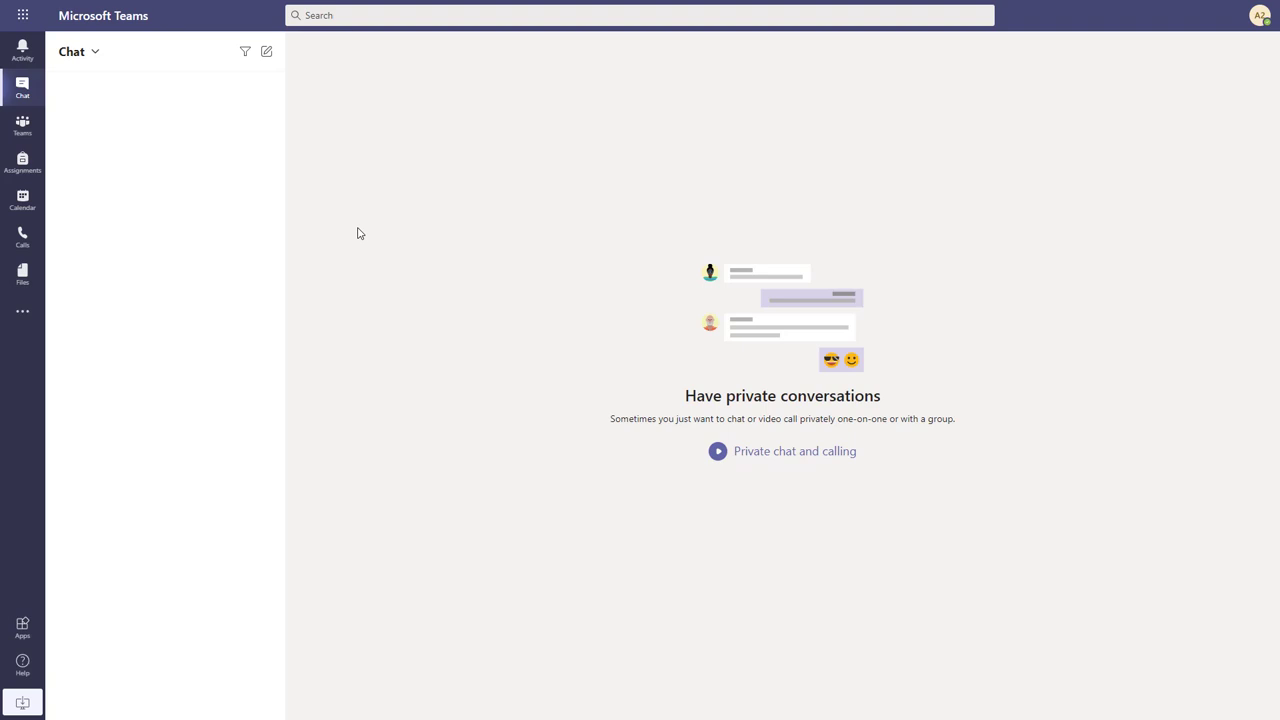
Find the Insights app through the More apps search and show its description page.
{"action": "left_click", "coordinate": [22, 312]}
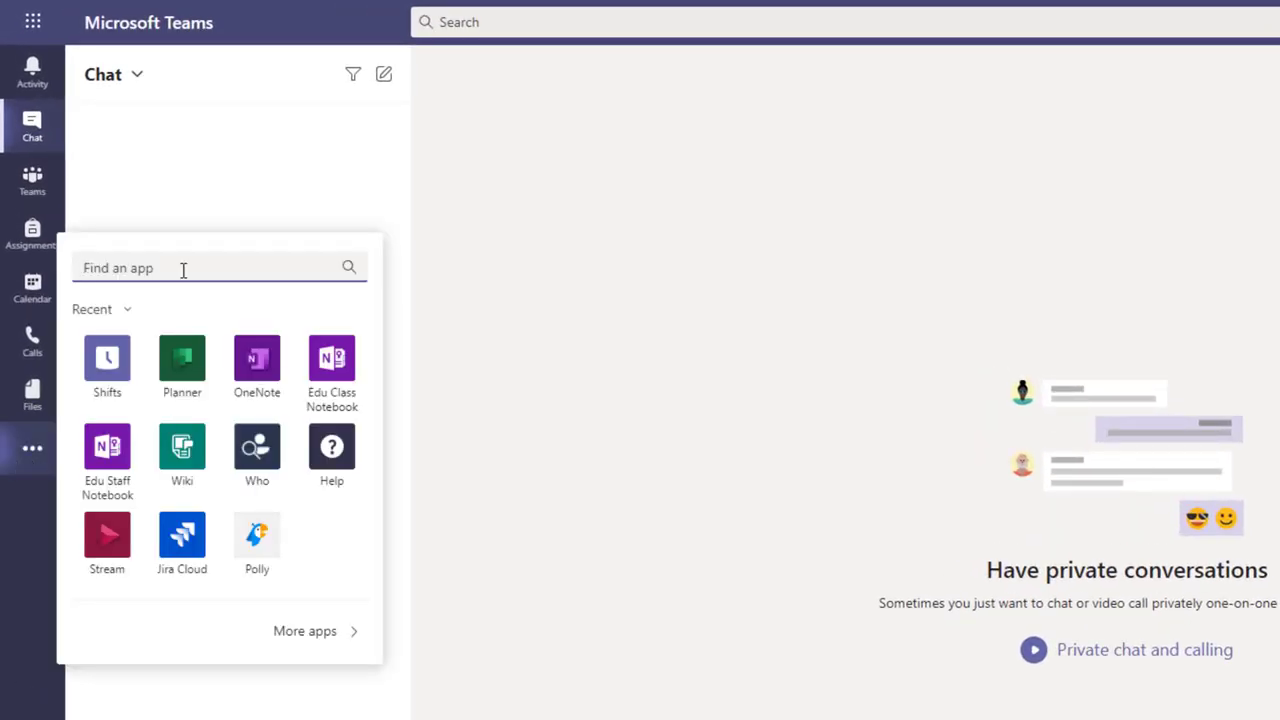
{"action": "type", "text": "Insights"}
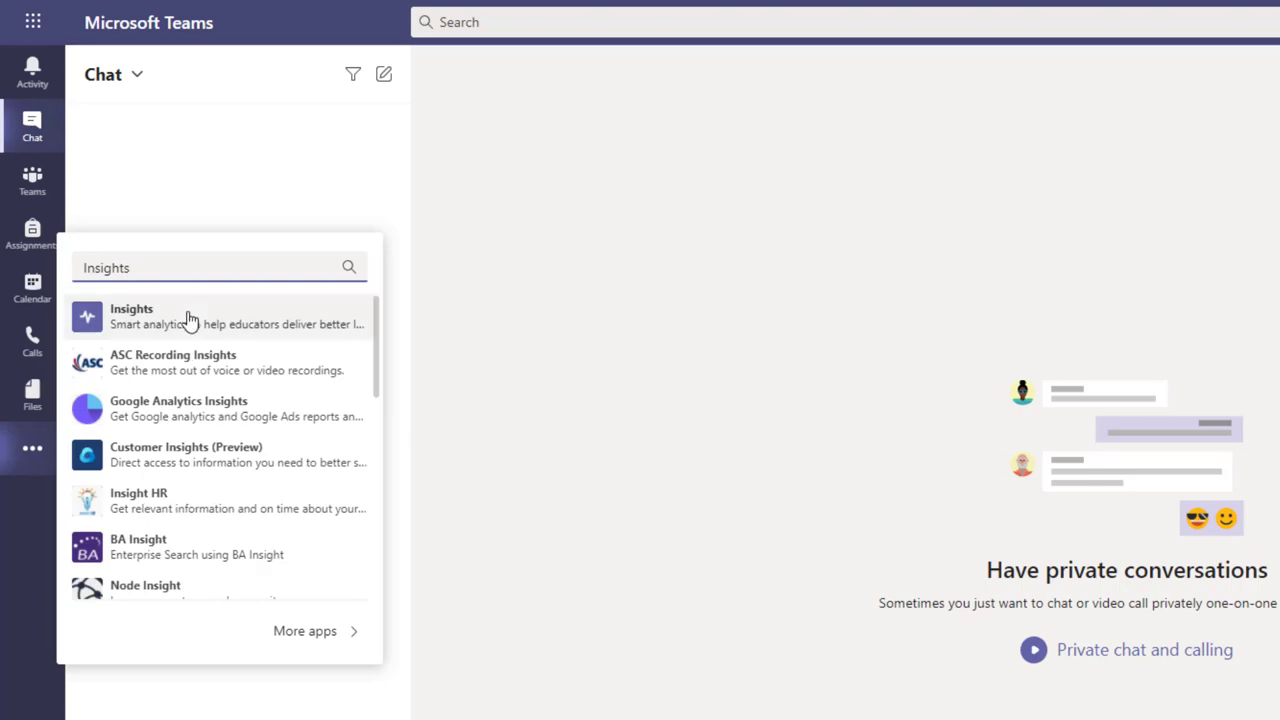
{"action": "left_click", "coordinate": [132, 316]}
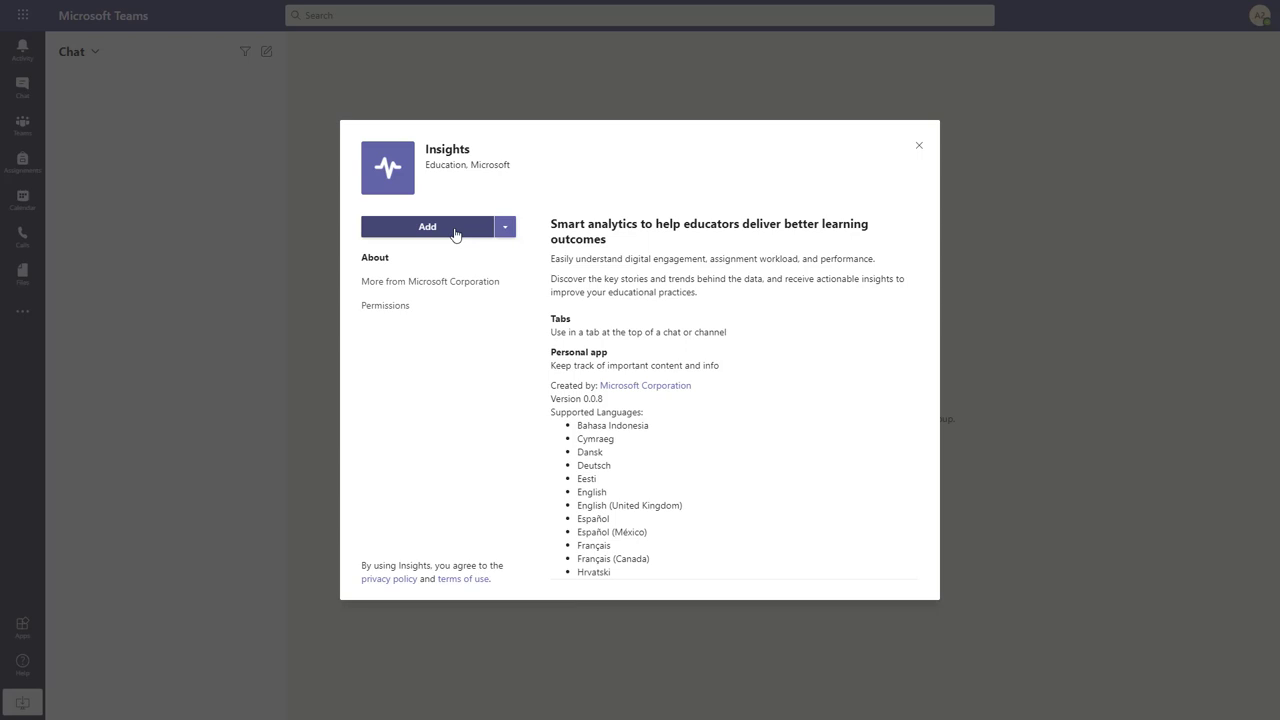
Add Insights to Teams and launch its class overview of weekly student activity.
{"action": "left_click", "coordinate": [428, 226]}
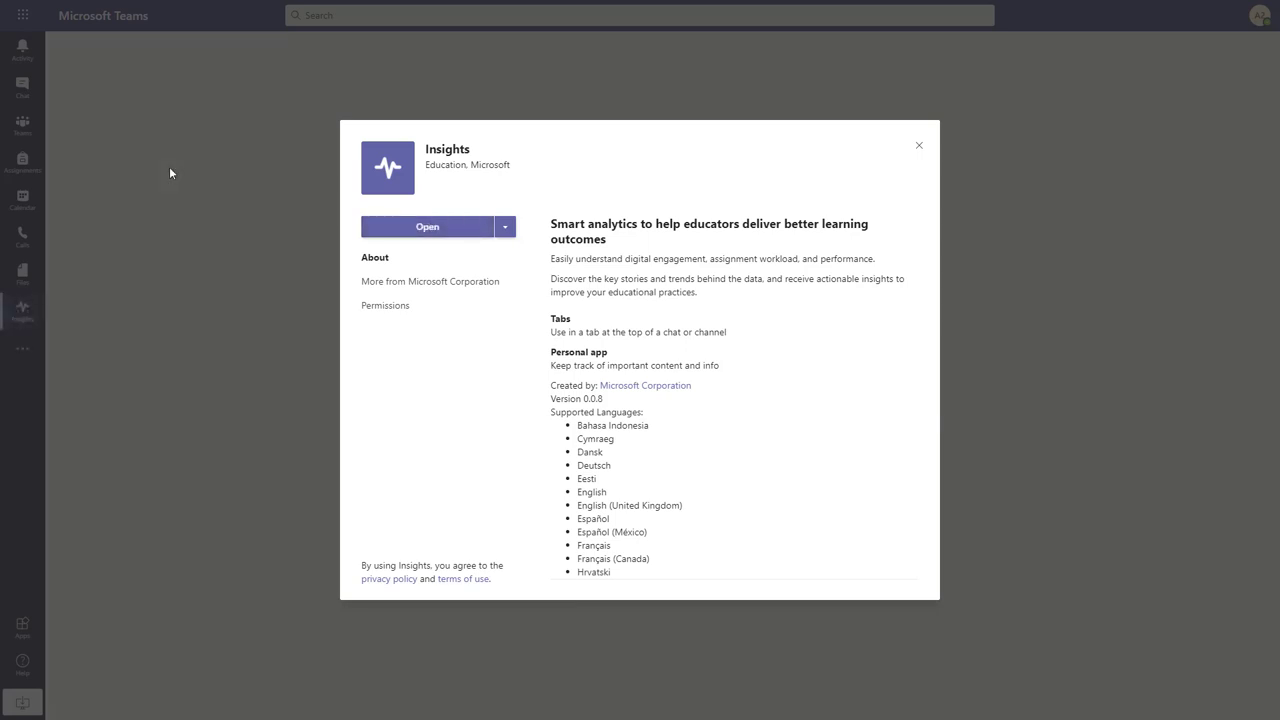
{"action": "left_click", "coordinate": [428, 226]}
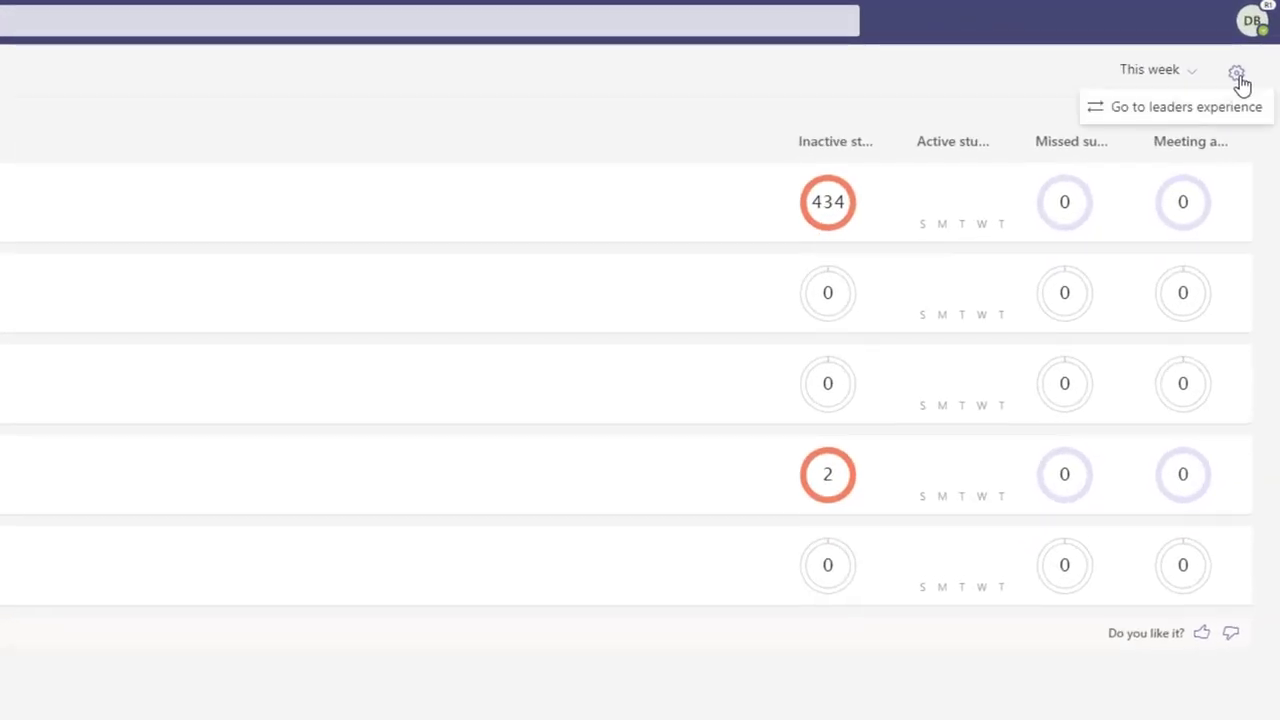
{"action": "mouse_move", "coordinate": [1228, 112]}
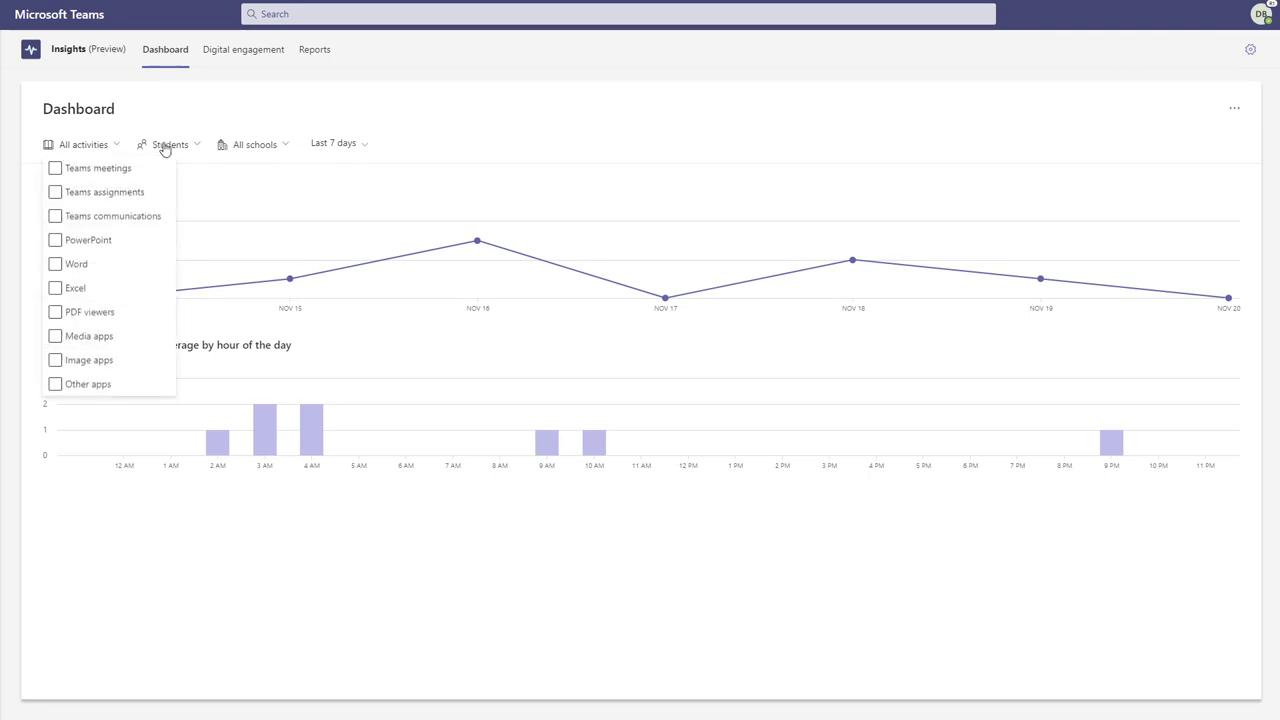
{"action": "left_click", "coordinate": [254, 144]}
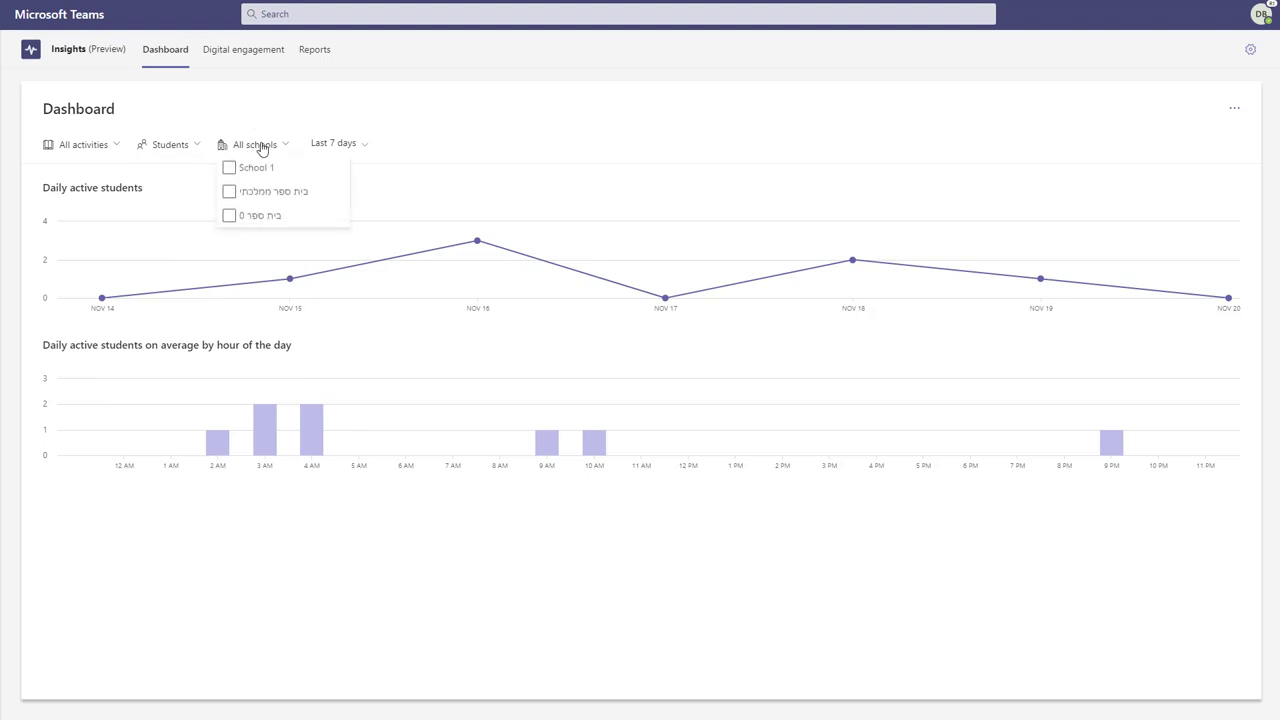
{"action": "left_click", "coordinate": [336, 142]}
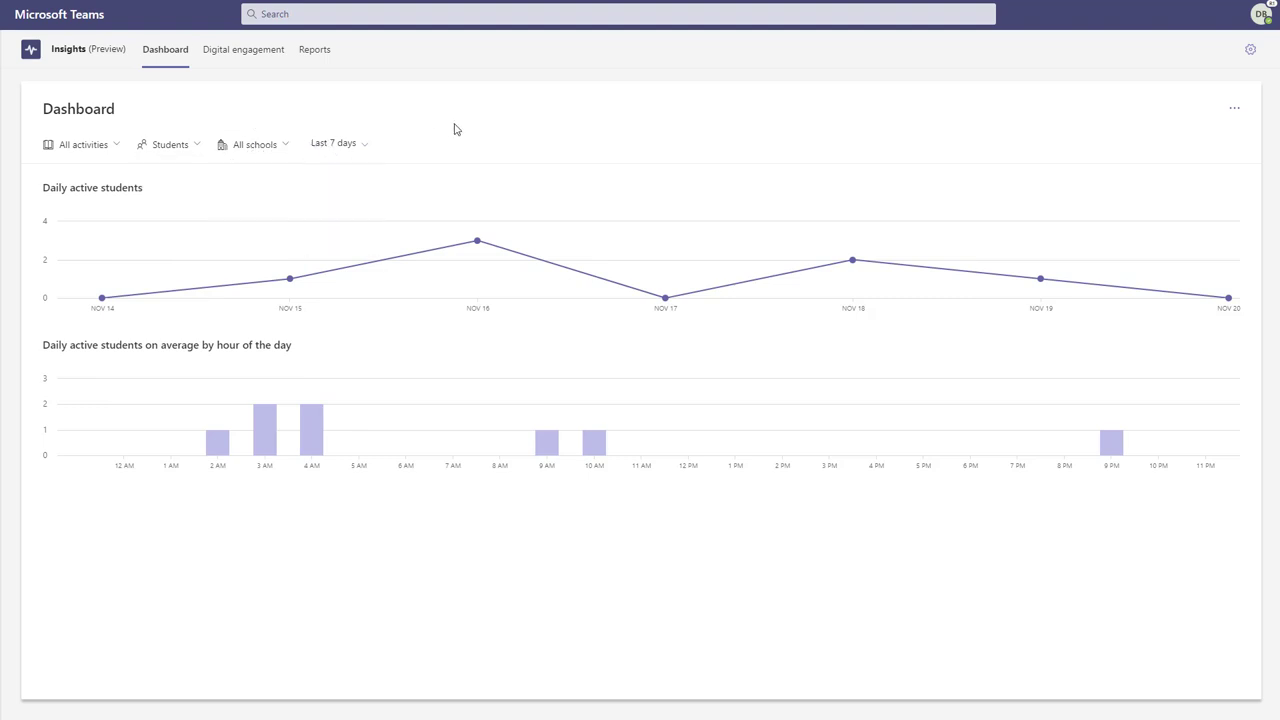
{"action": "mouse_move", "coordinate": [464, 168]}
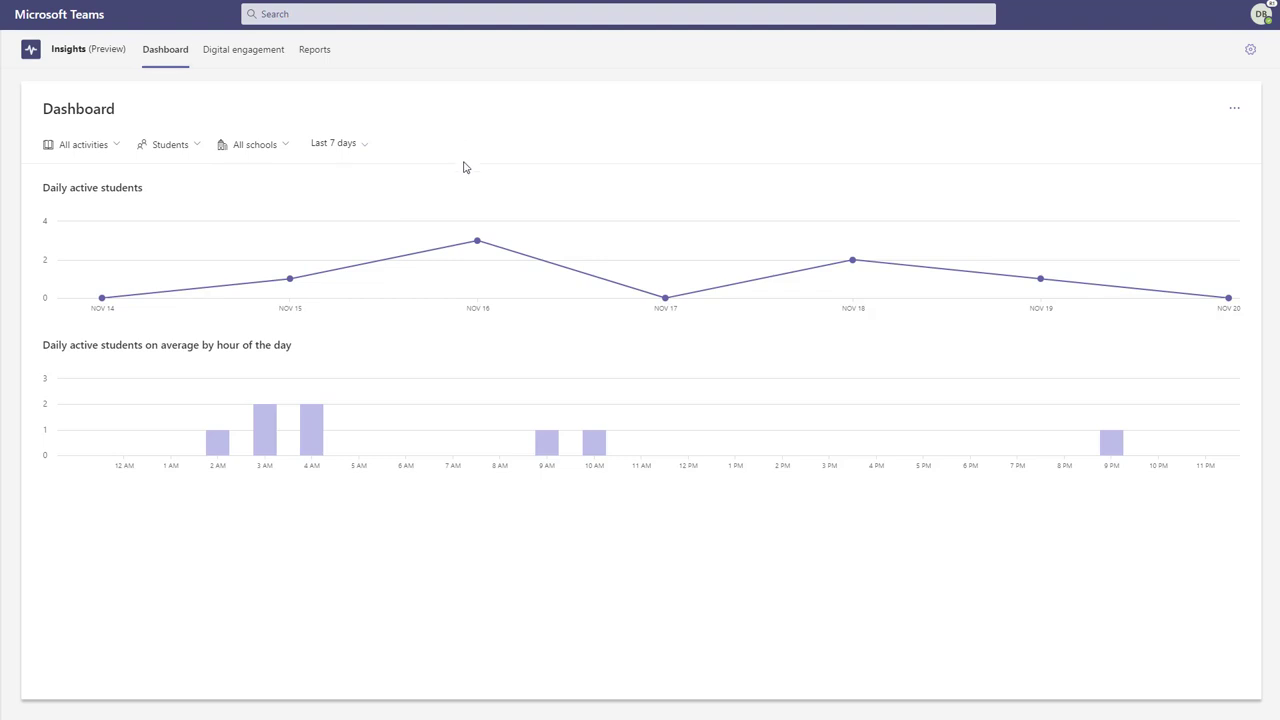
{"action": "mouse_move", "coordinate": [476, 240]}
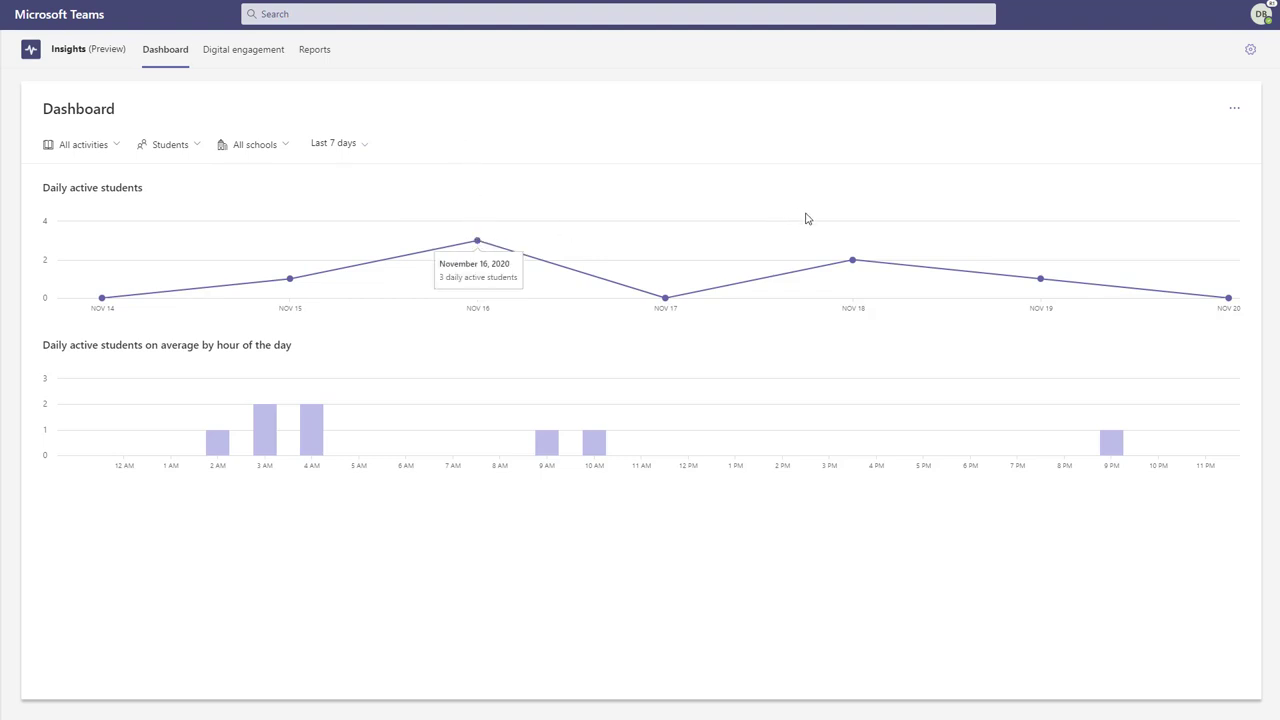
{"action": "mouse_move", "coordinate": [852, 260]}
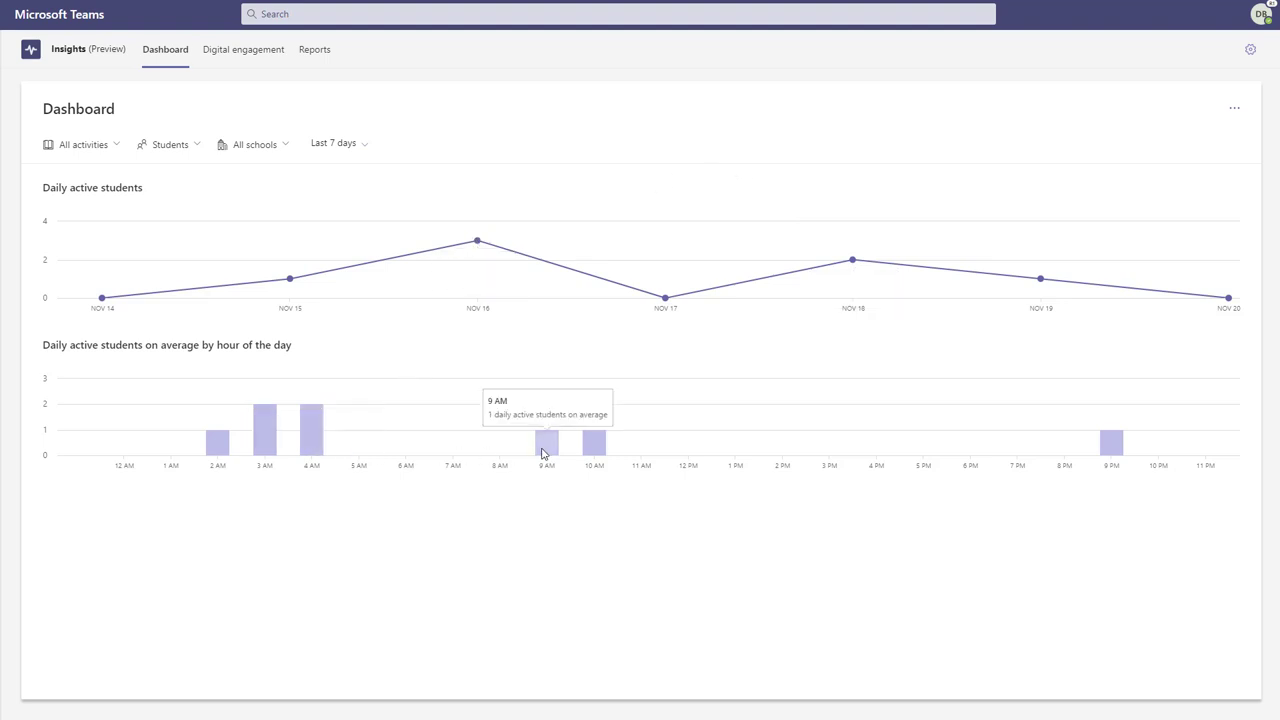
{"action": "mouse_move", "coordinate": [856, 578]}
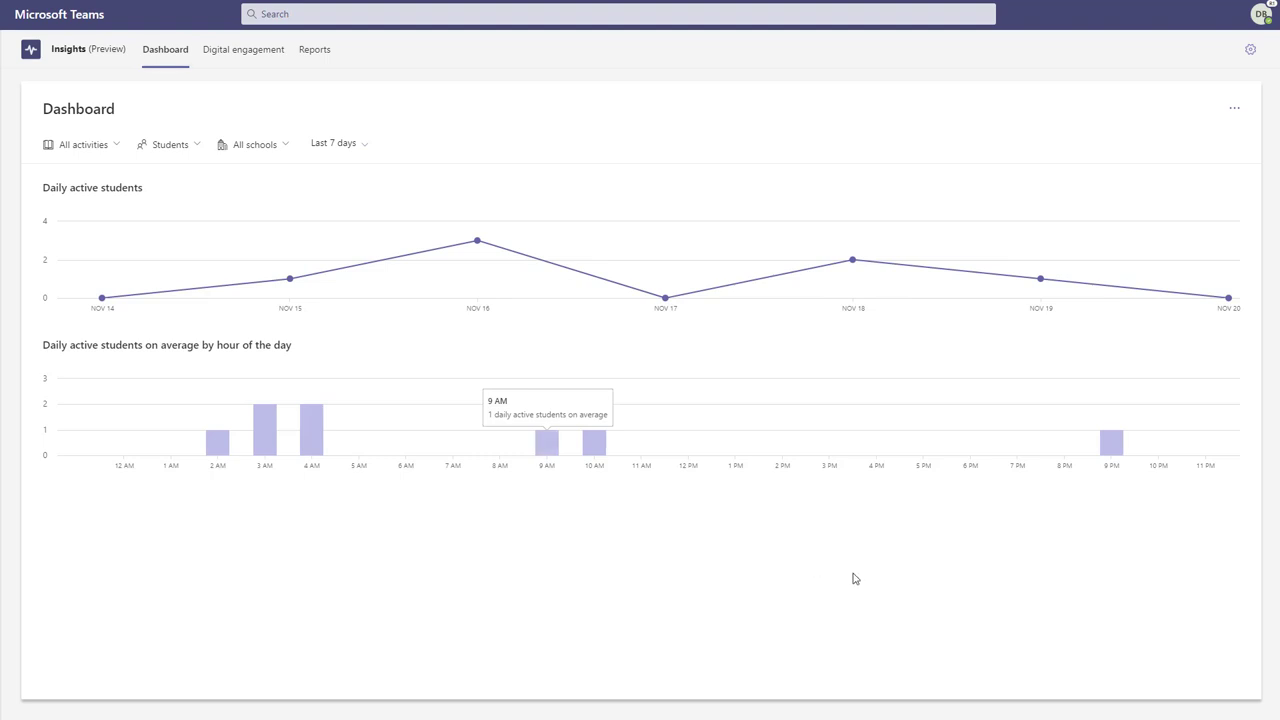
{"action": "mouse_move", "coordinate": [1110, 626]}
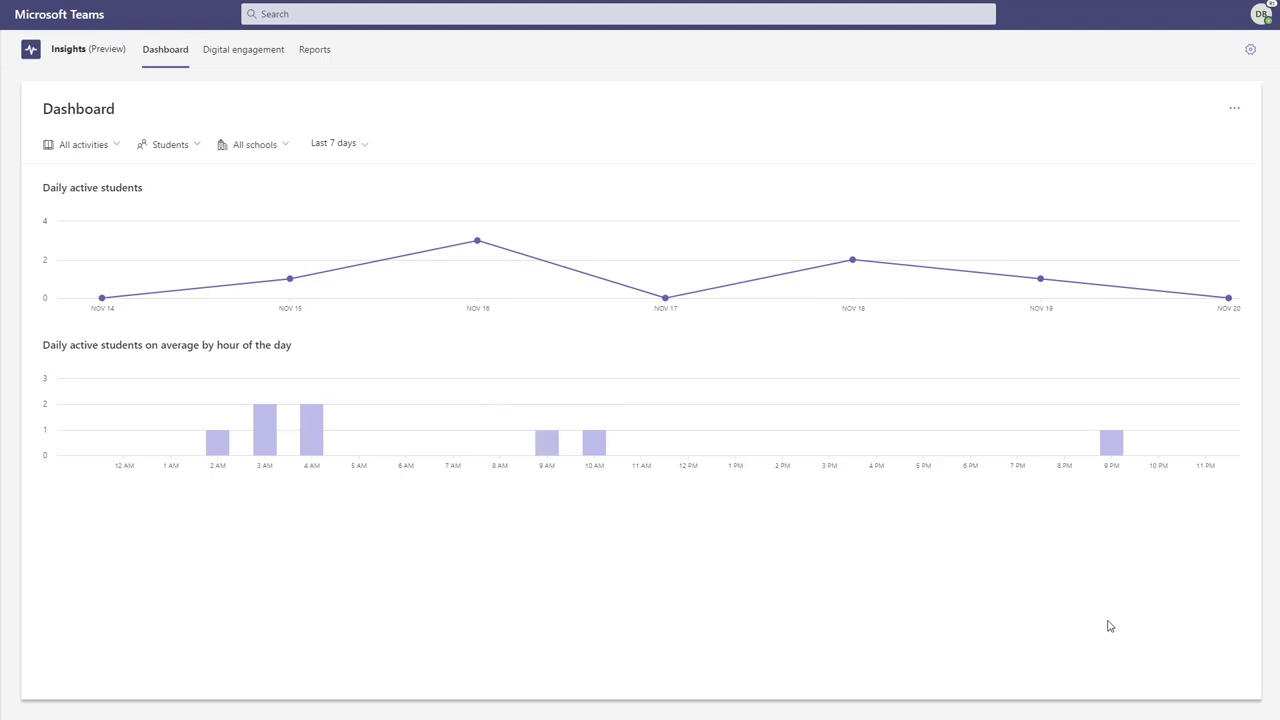